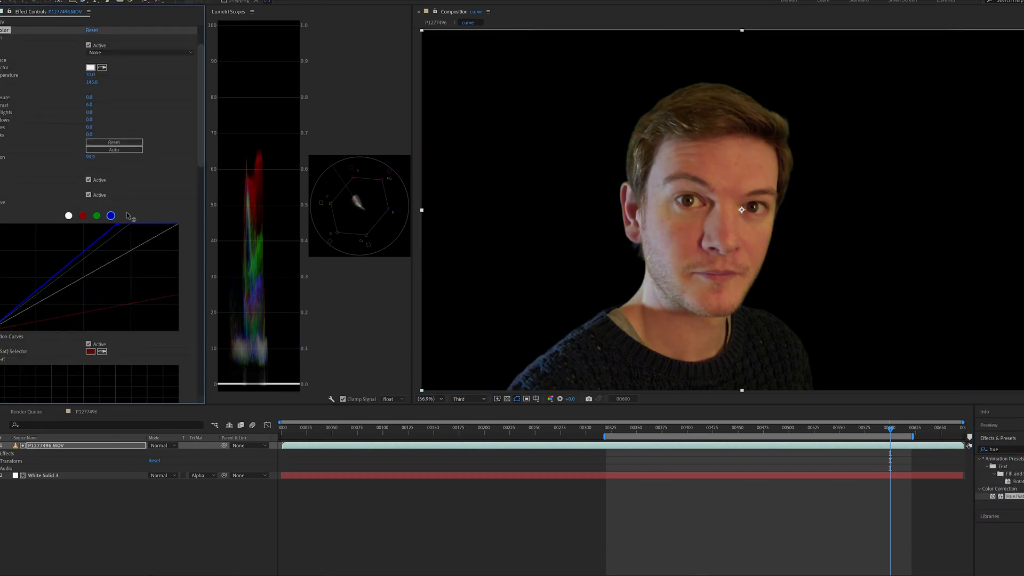
Step: Adjust the Lumetri Color RGB curves on the keyed actor clip in Effect Controls
left_click(610, 422)
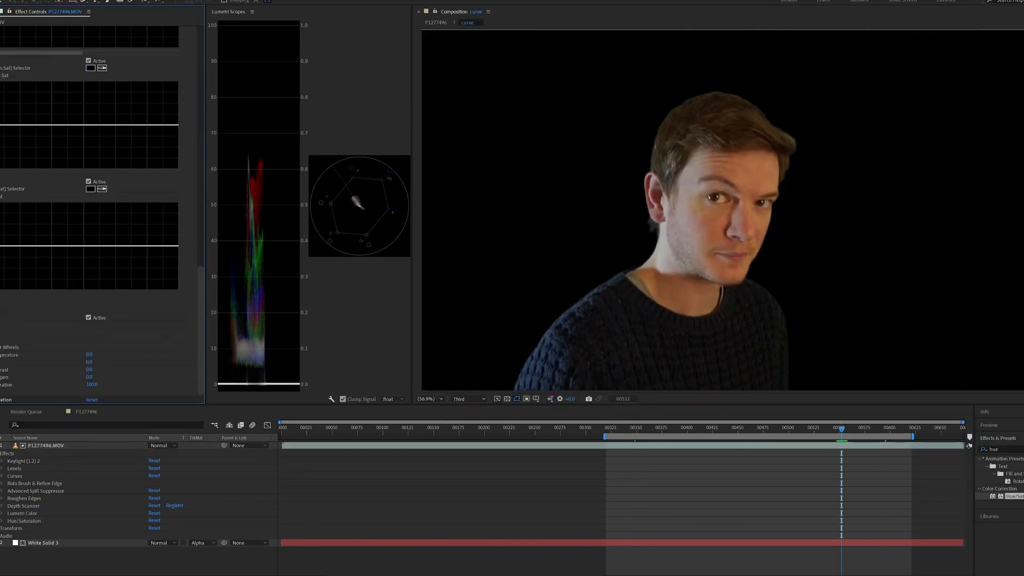
left_click(631, 427)
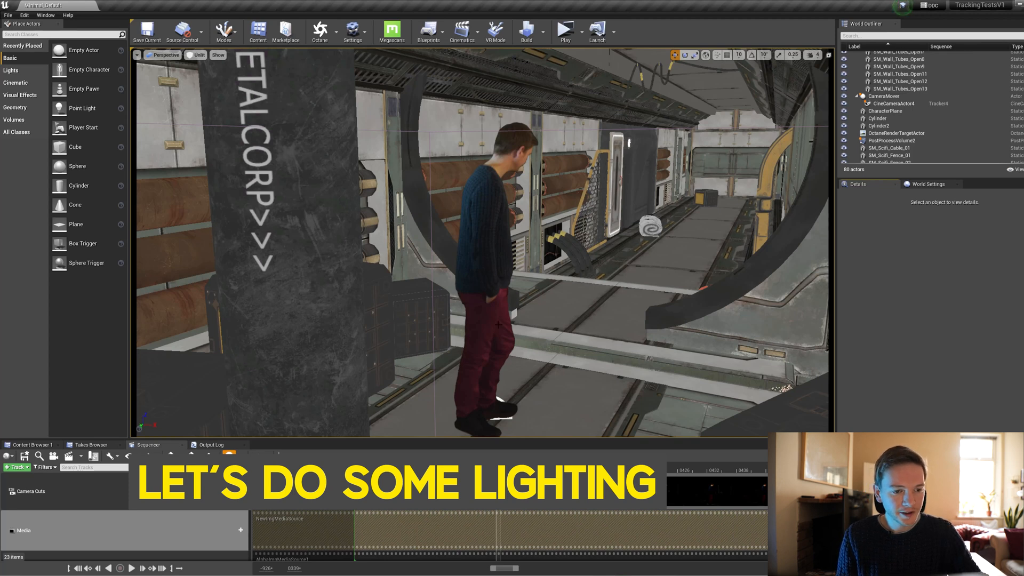
Step: Switch off the corridor lighting so only the actor footage plane remains visible
left_click(884, 111)
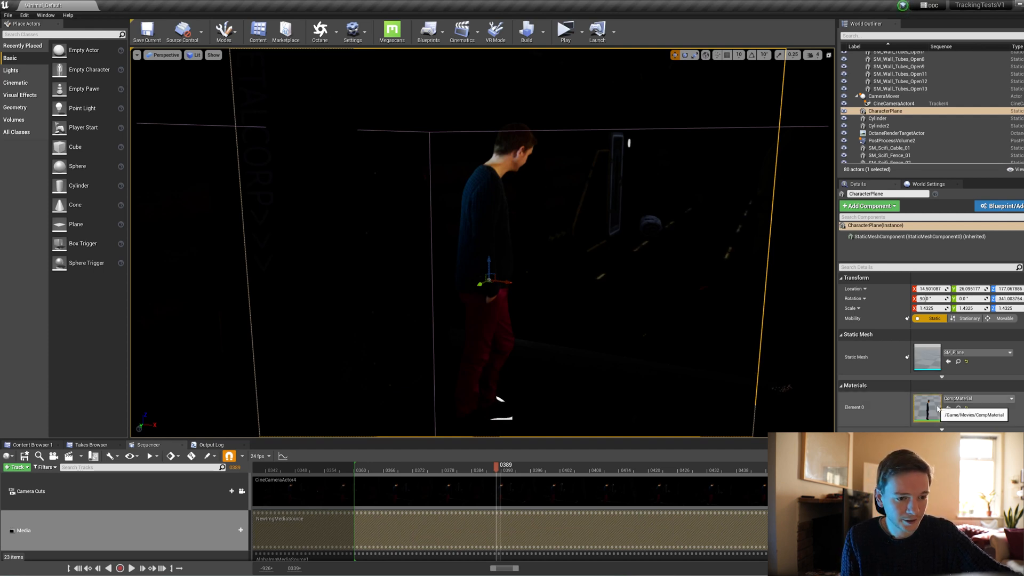
Step: Open CompMaterial and wire the footage Texture Sample RGB into base colour instead of emissive
double_click(925, 407)
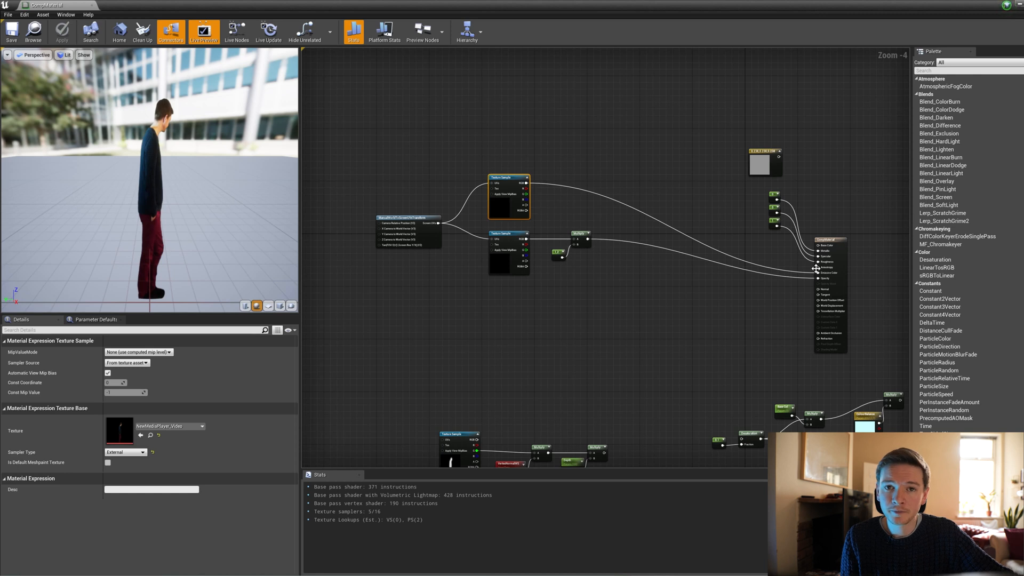
mouse_move(506, 272)
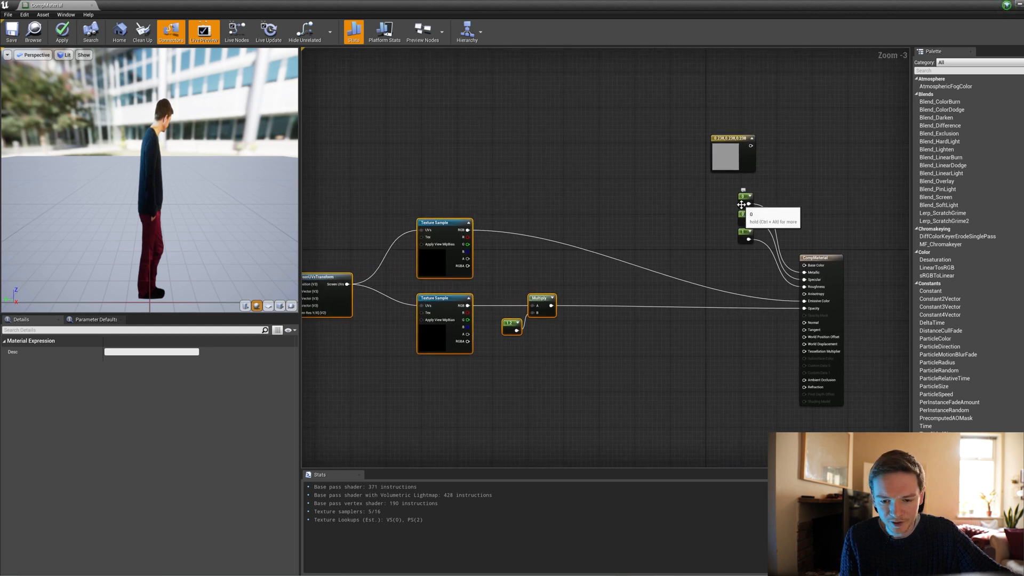
mouse_move(782, 274)
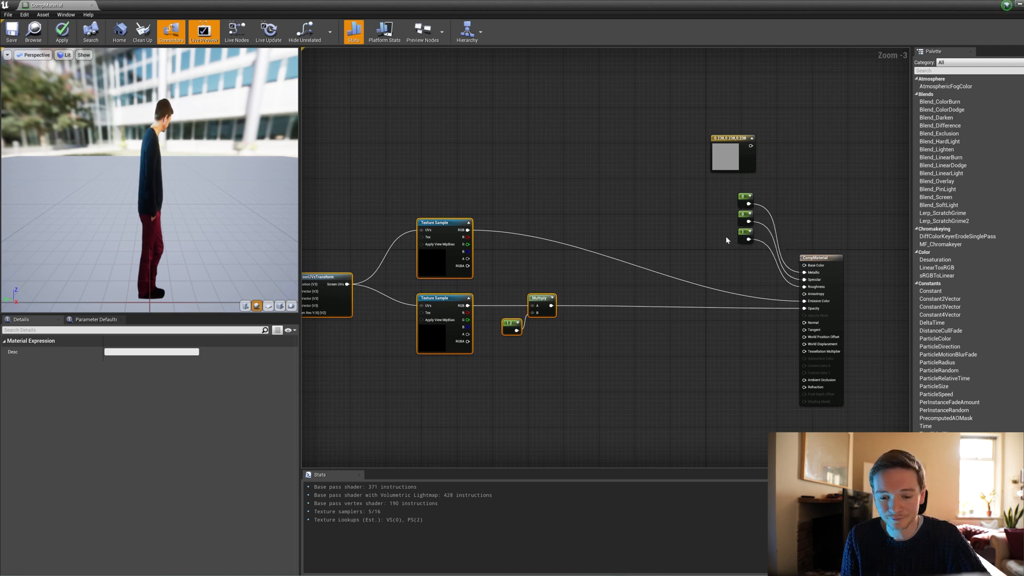
mouse_move(626, 271)
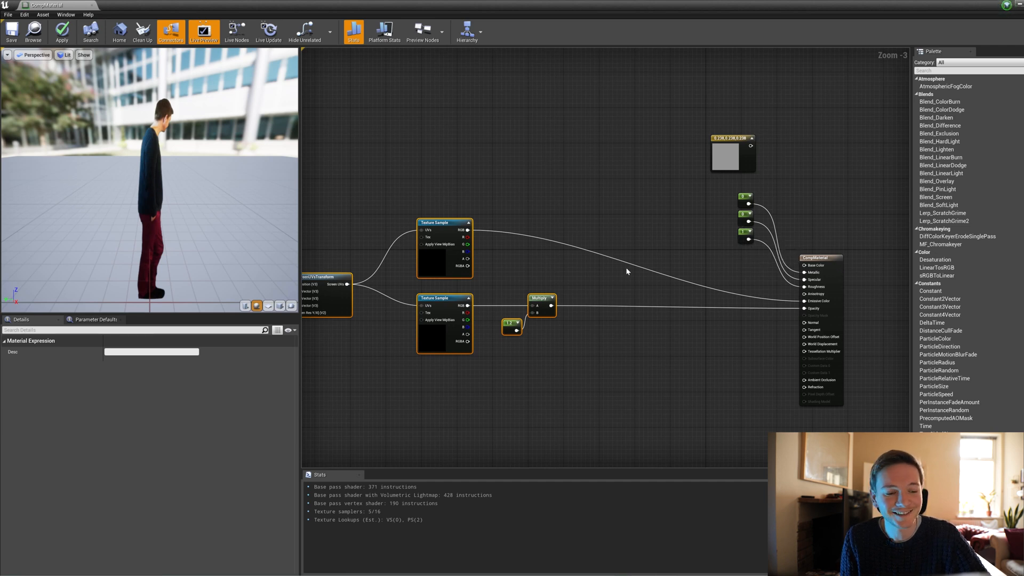
left_click(494, 235)
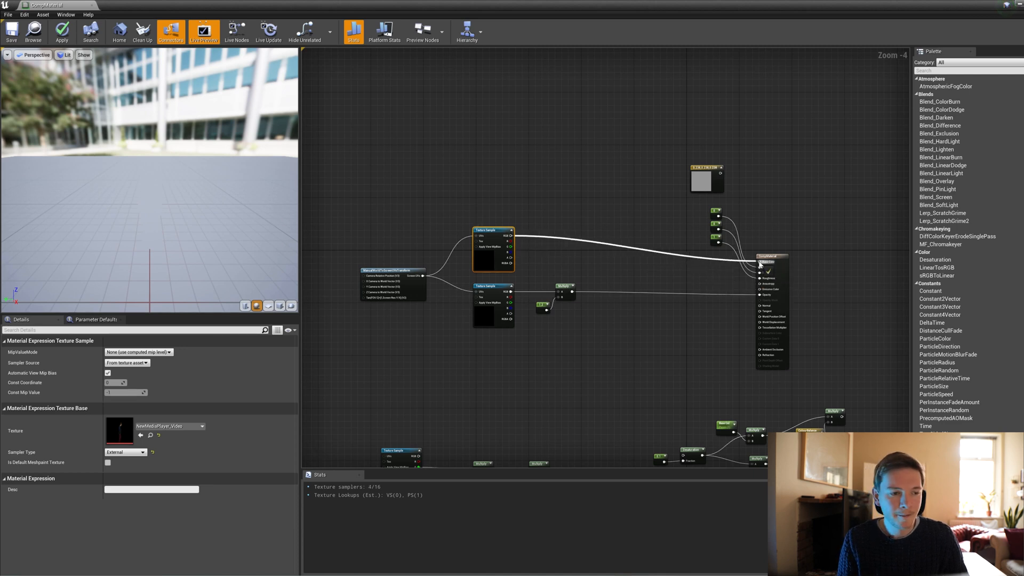
left_click(61, 32)
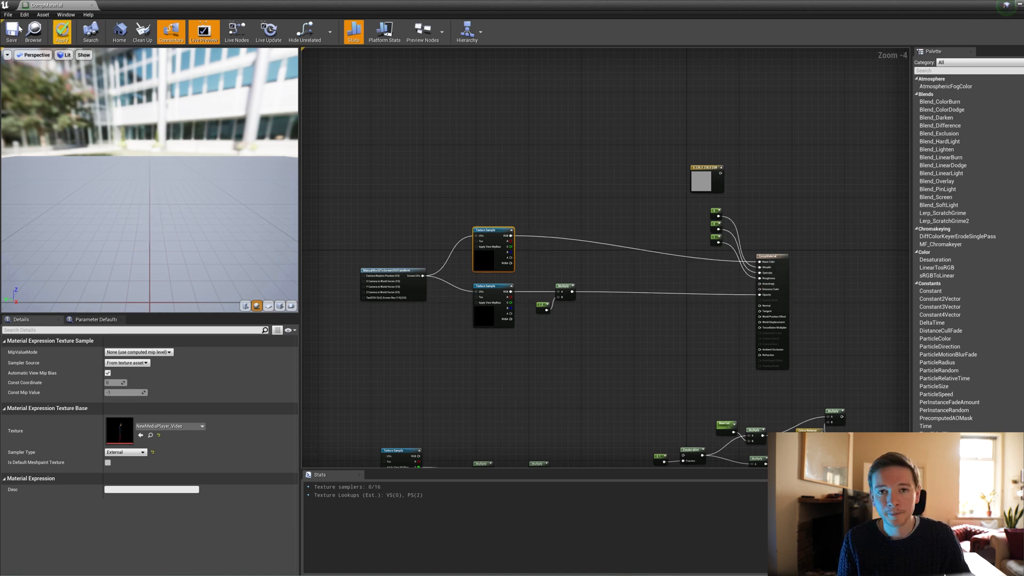
Step: Apply the edited CompMaterial and drag a Point Light into the corridor beside the actor
left_click(12, 31)
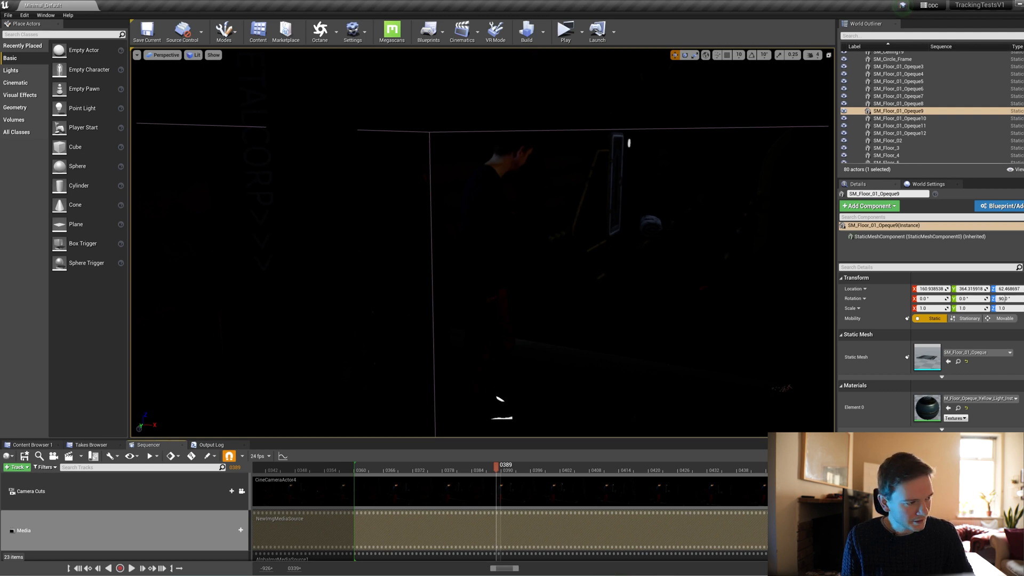
left_click(12, 70)
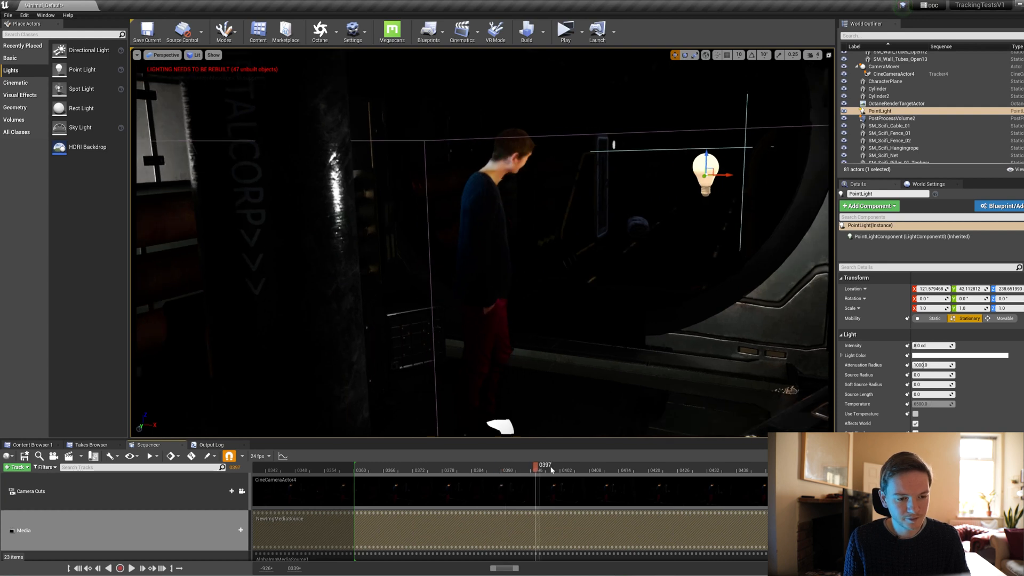
Step: Move the point light above and left of the actor, then nudge CharacterPlane slightly
left_click_drag(545, 464, 702, 465)
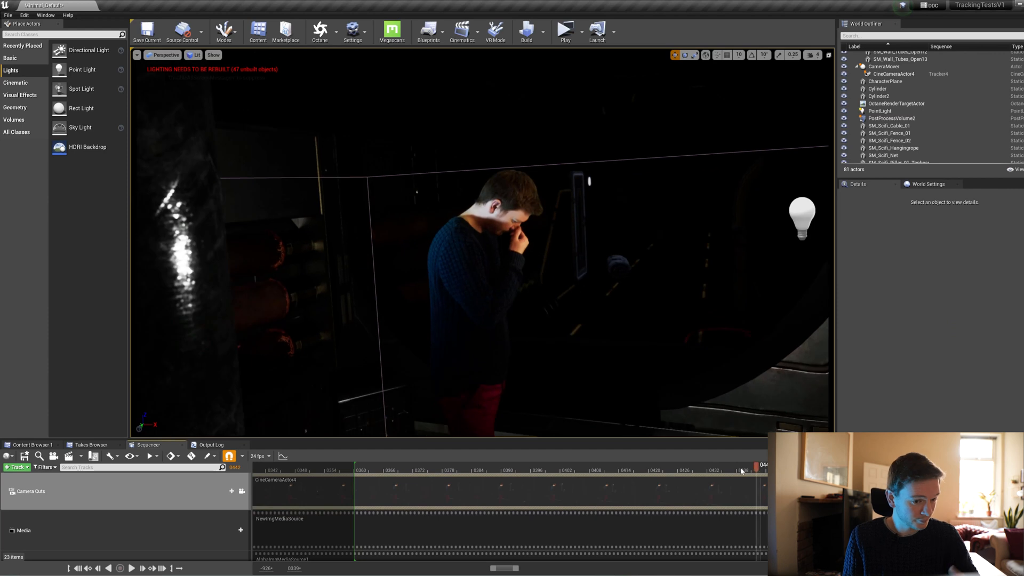
left_click_drag(756, 465, 666, 464)
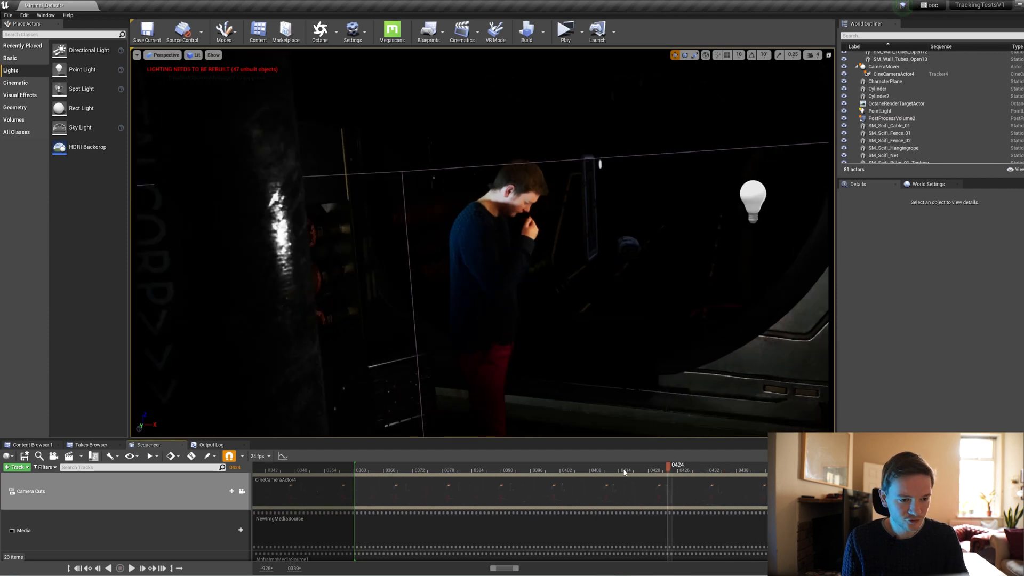
left_click(879, 110)
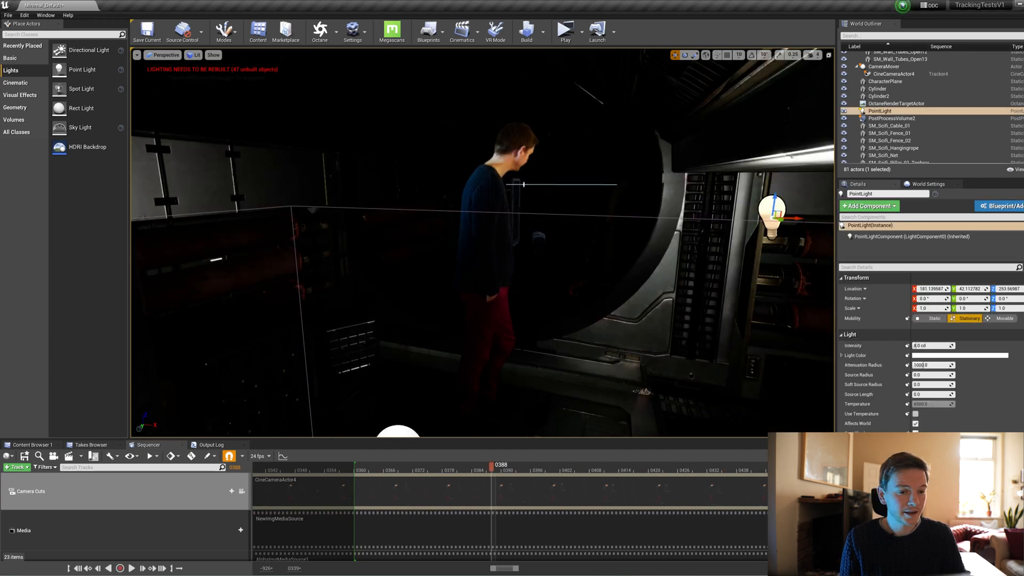
left_click_drag(770, 210, 738, 213)
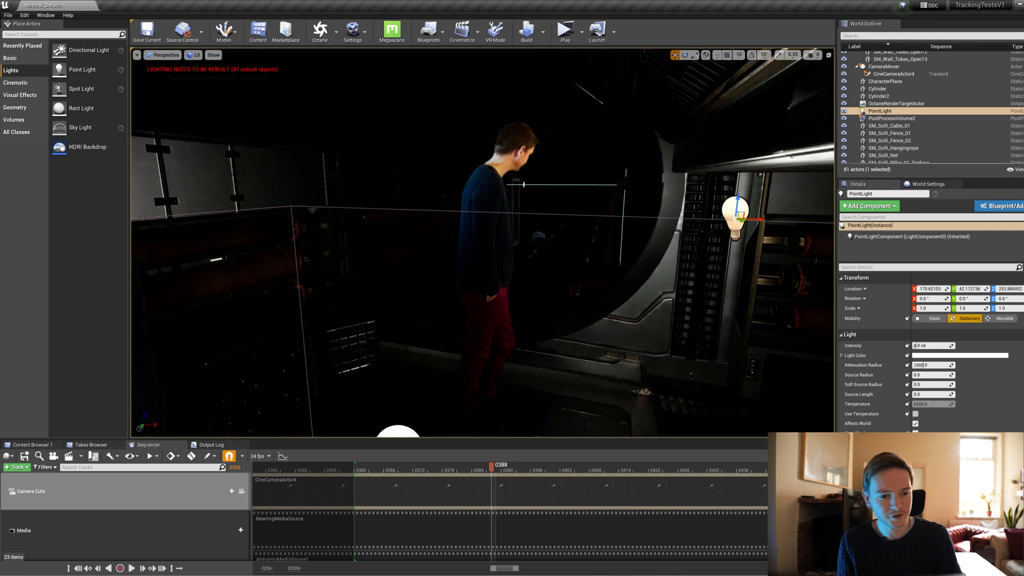
left_click_drag(734, 215, 643, 215)
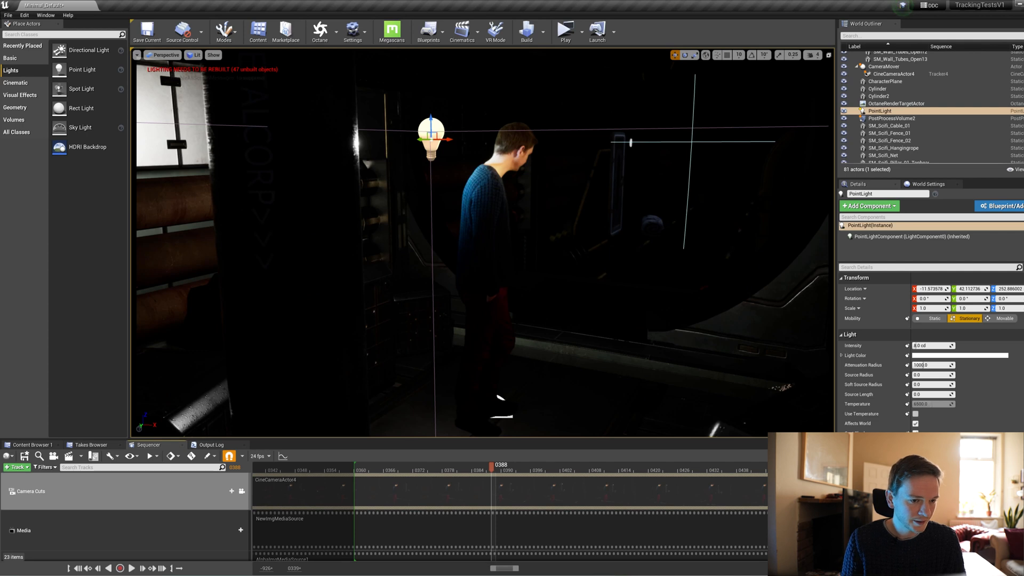
left_click_drag(430, 141, 410, 137)
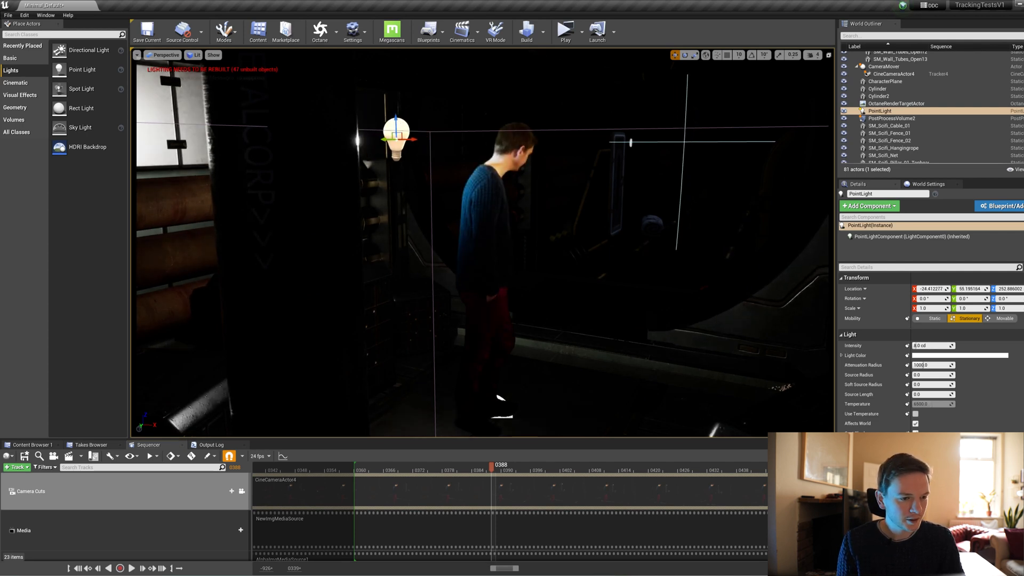
left_click_drag(395, 137, 346, 145)
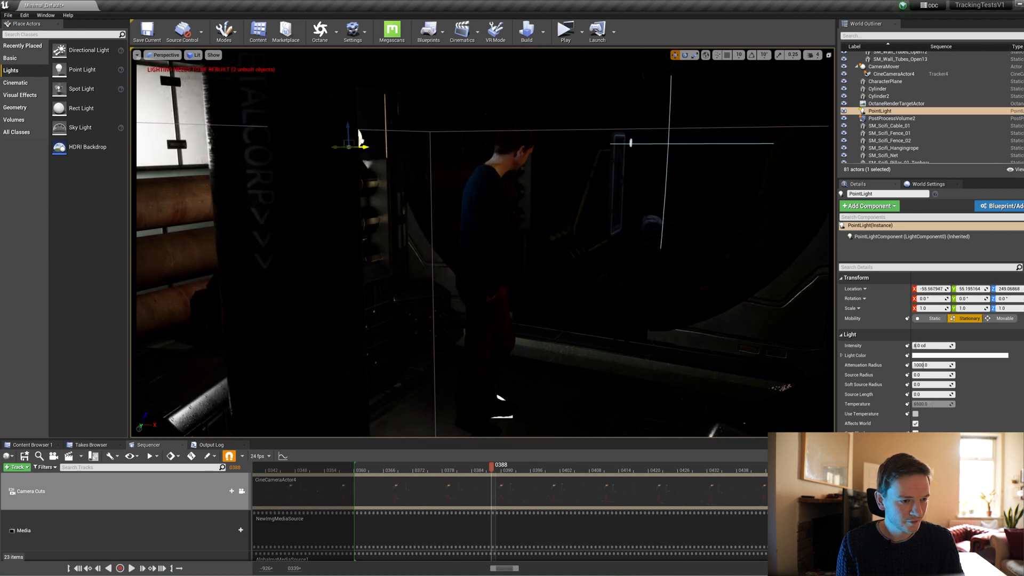
left_click_drag(354, 146, 337, 140)
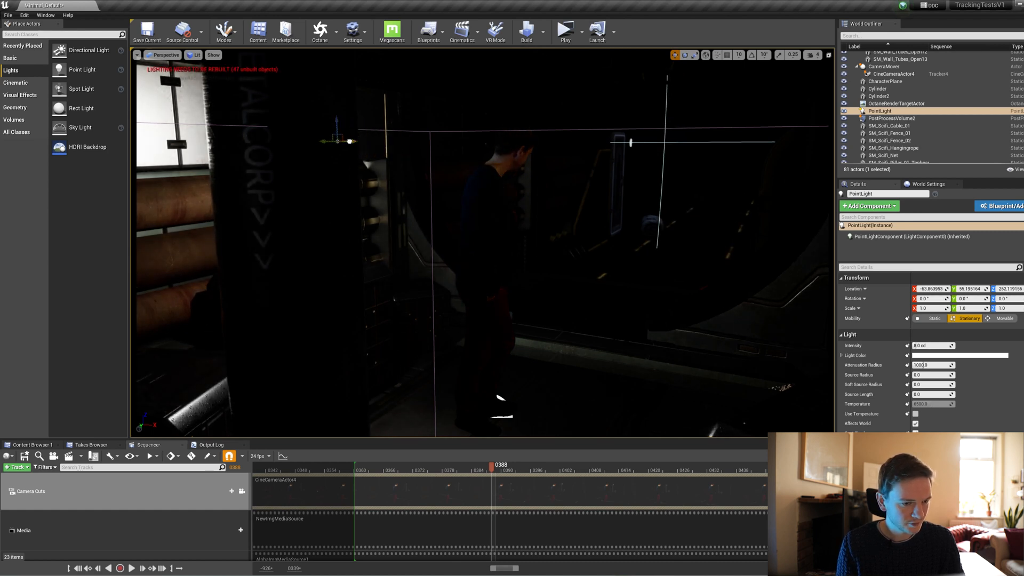
left_click_drag(320, 140, 300, 140)
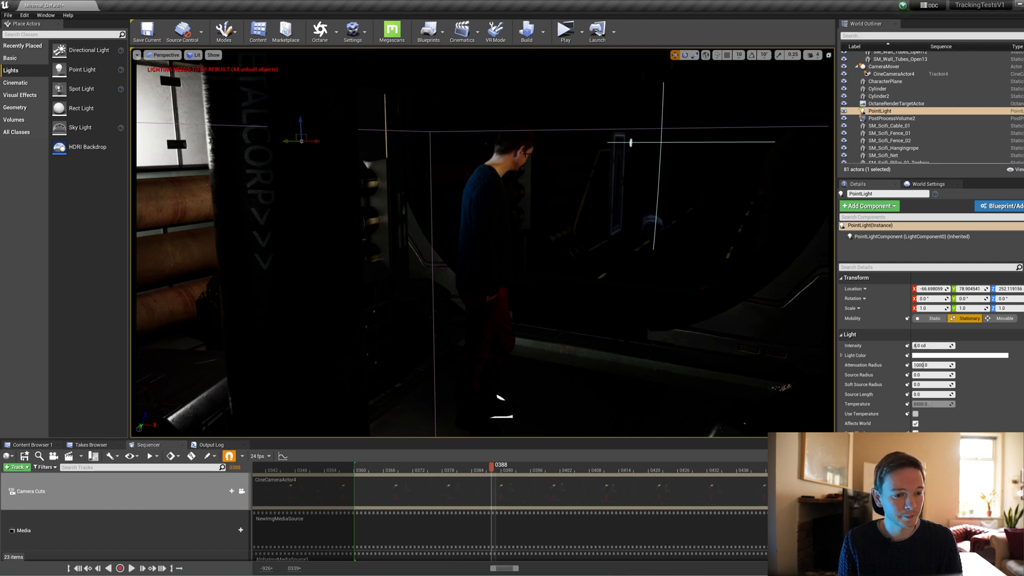
left_click(886, 81)
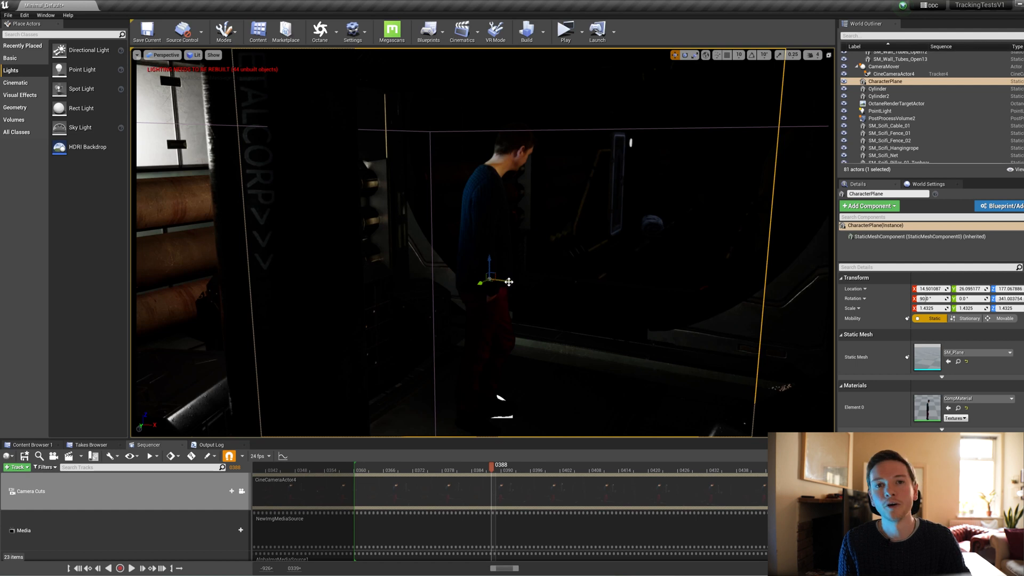
left_click_drag(508, 281, 504, 279)
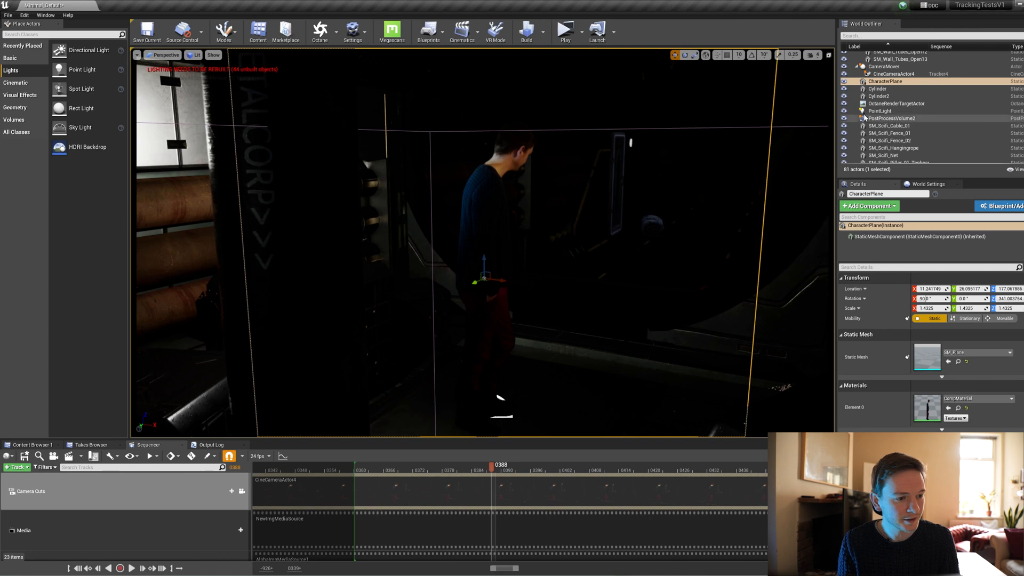
Step: Duplicate the point light, move PointLight2 right, and enable Use Temperature
left_click(879, 110)
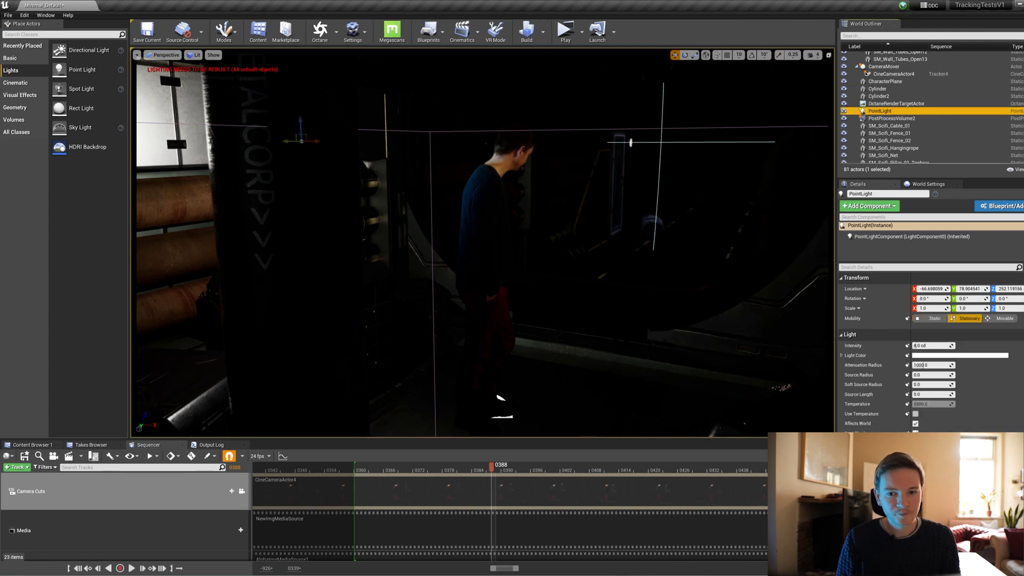
left_click(879, 118)
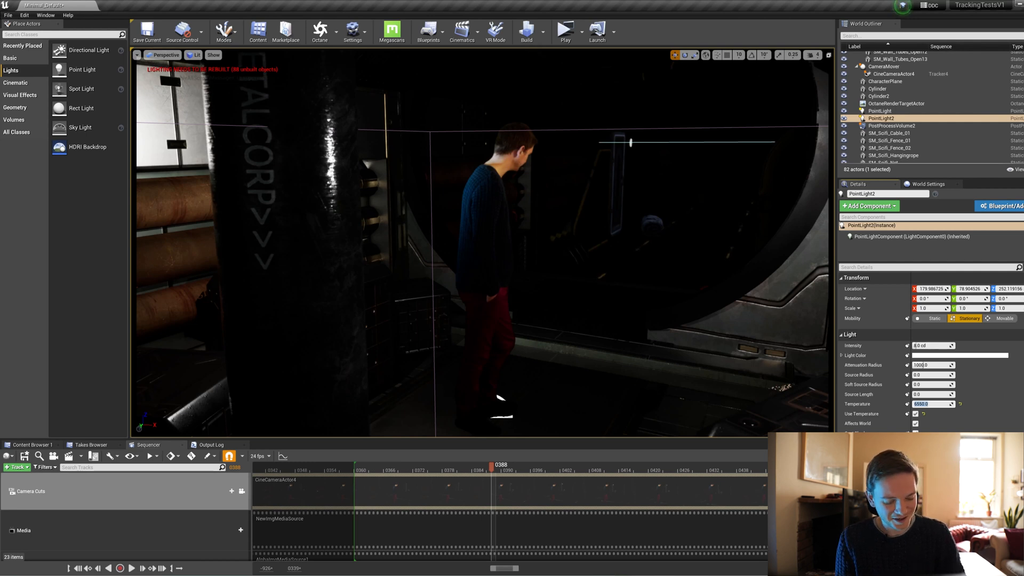
type("325")
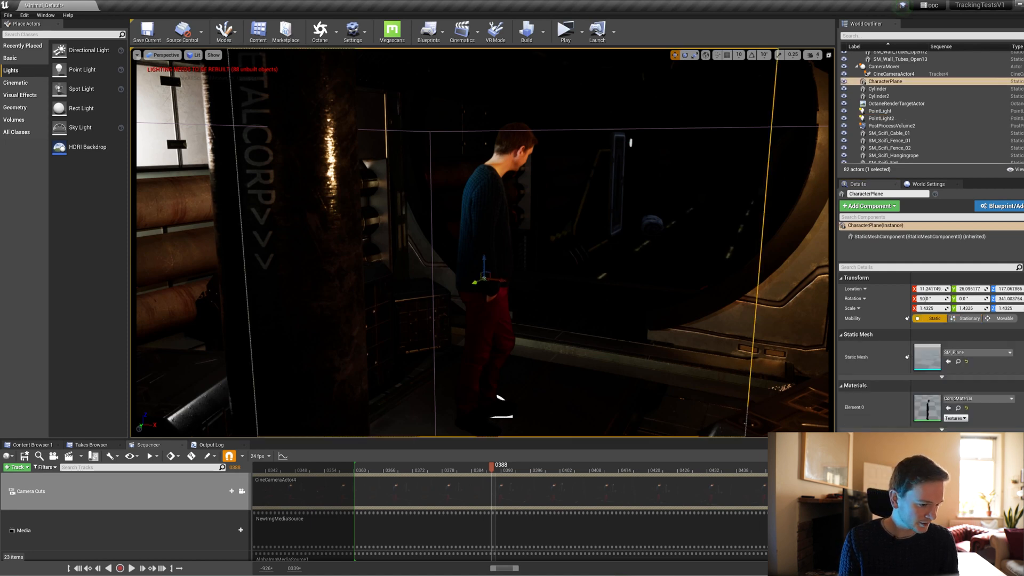
Step: Select SM_Scifi_Crate5 in the left foreground, reposition it and raise its Scale to 0.51
left_click(890, 110)
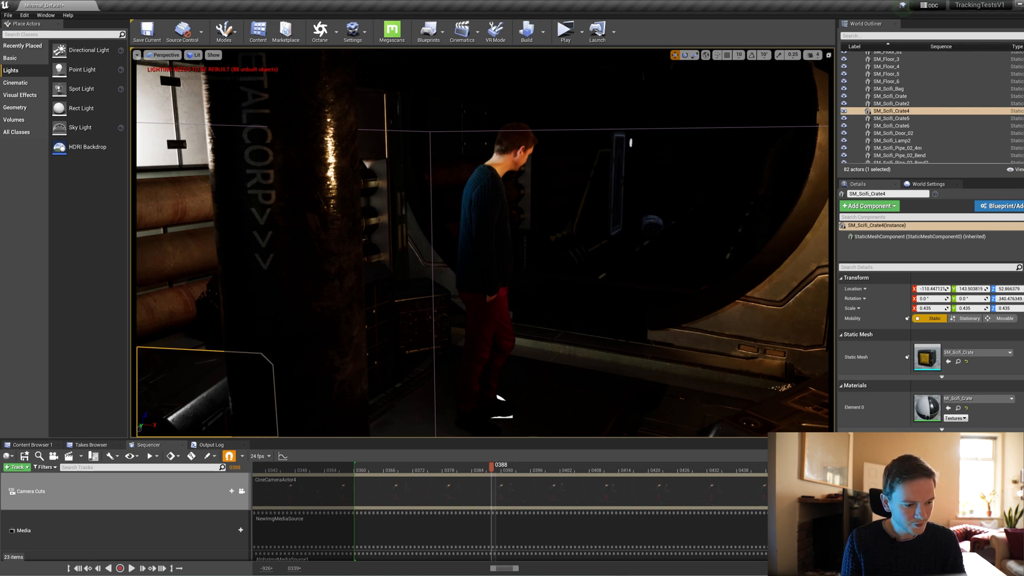
left_click(889, 118)
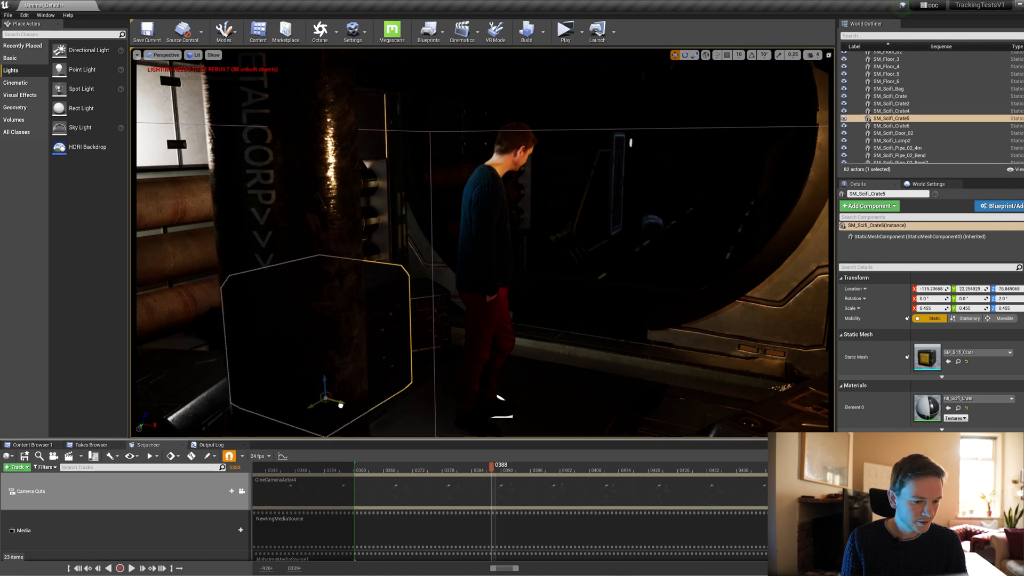
left_click_drag(340, 403, 356, 398)
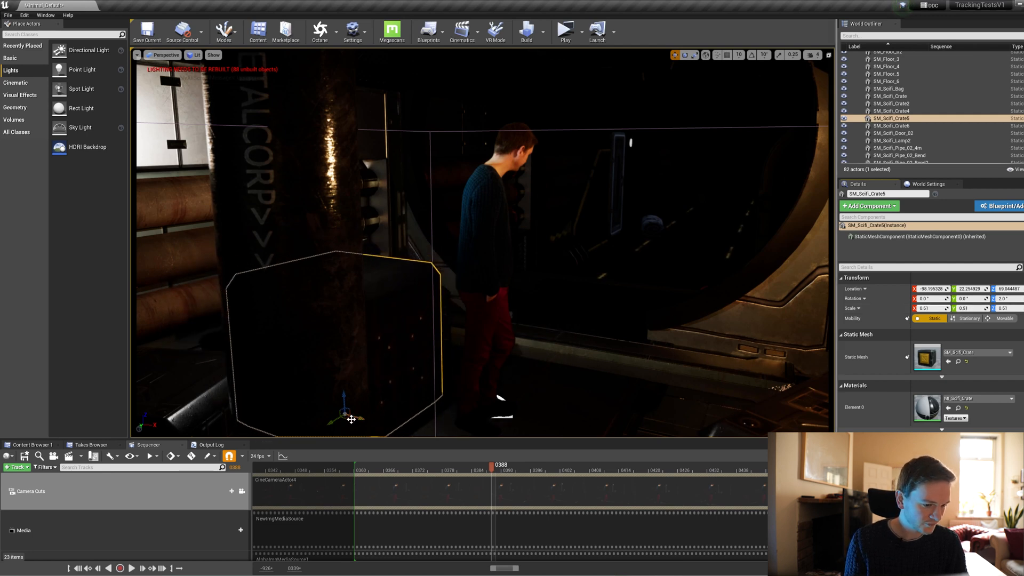
left_click_drag(352, 418, 343, 408)
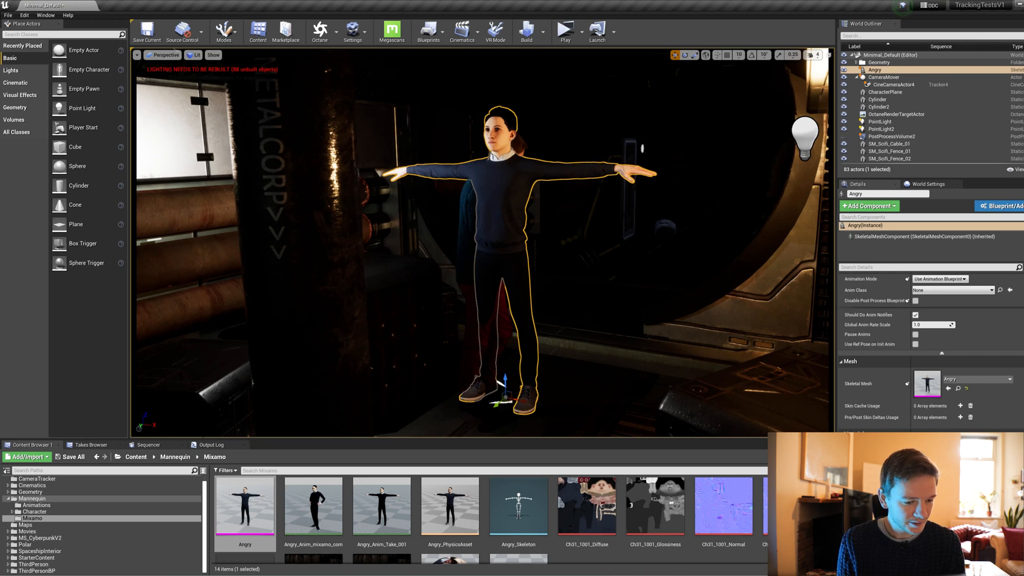
Step: Select the placed Angry character beside the filmed actor
left_click(148, 445)
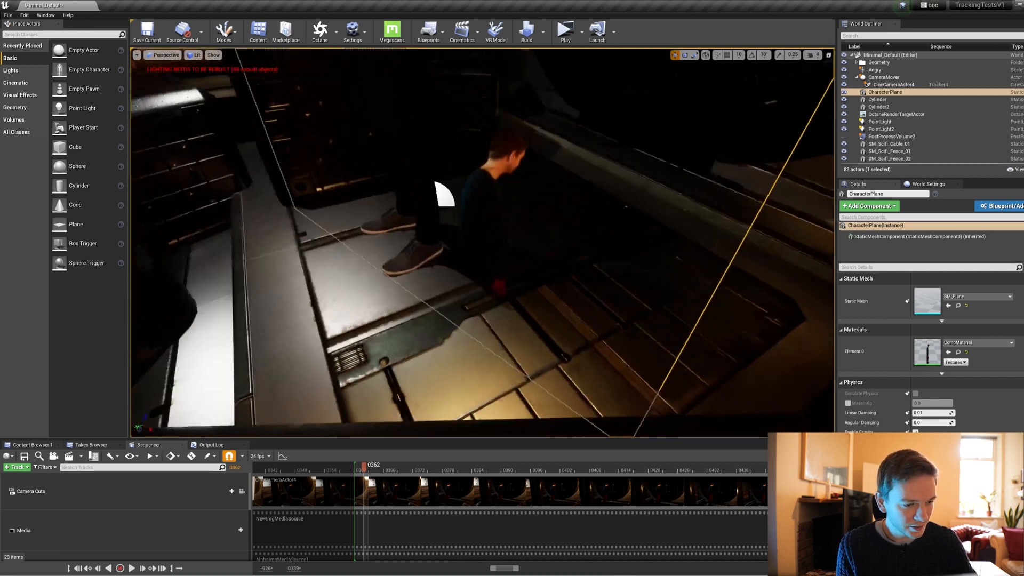
Step: Align the Angry character's Location with CharacterPlane so he stands by the actor's feet
left_click(875, 70)
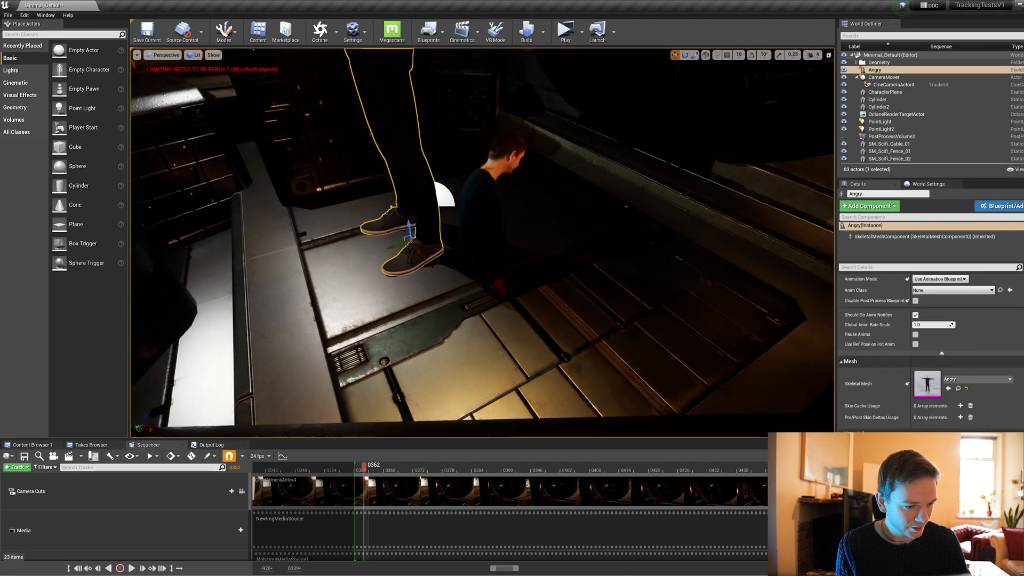
left_click(885, 91)
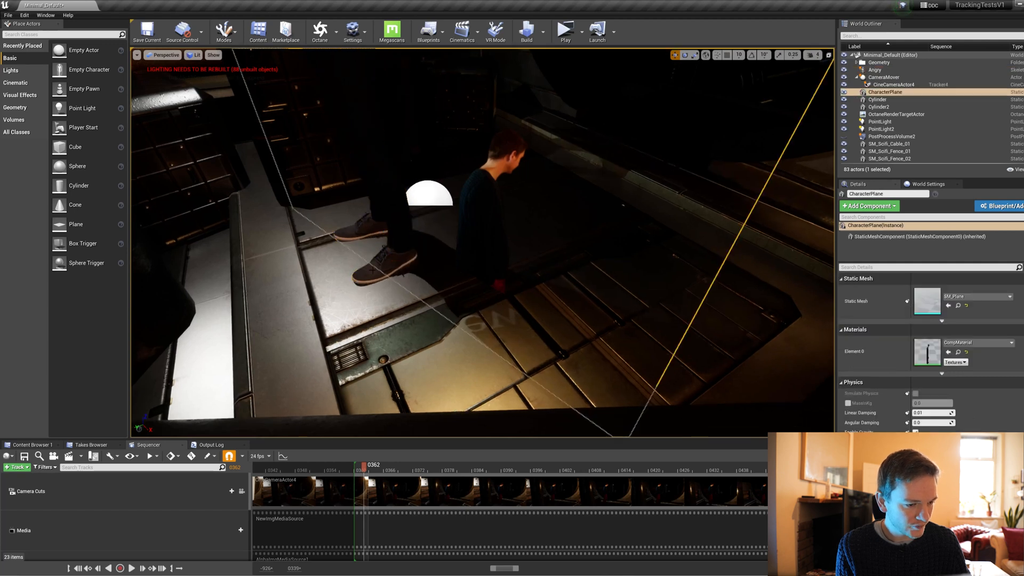
left_click(875, 70)
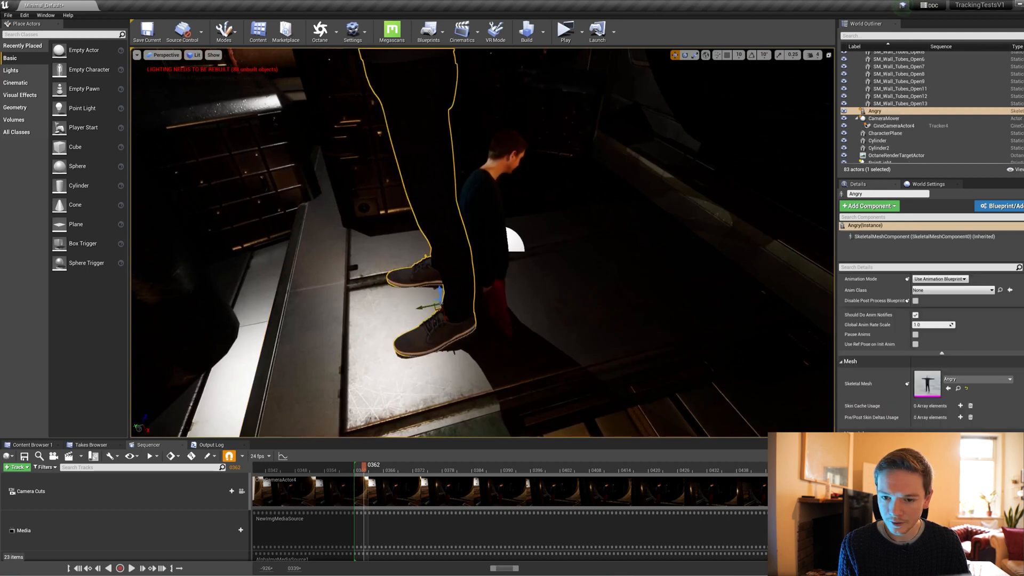
left_click(885, 133)
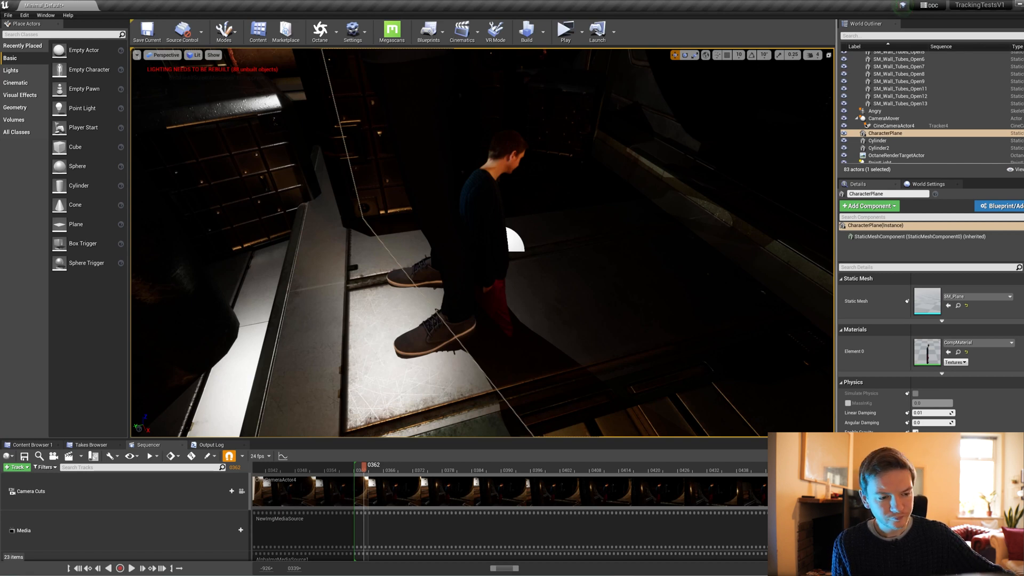
left_click(875, 111)
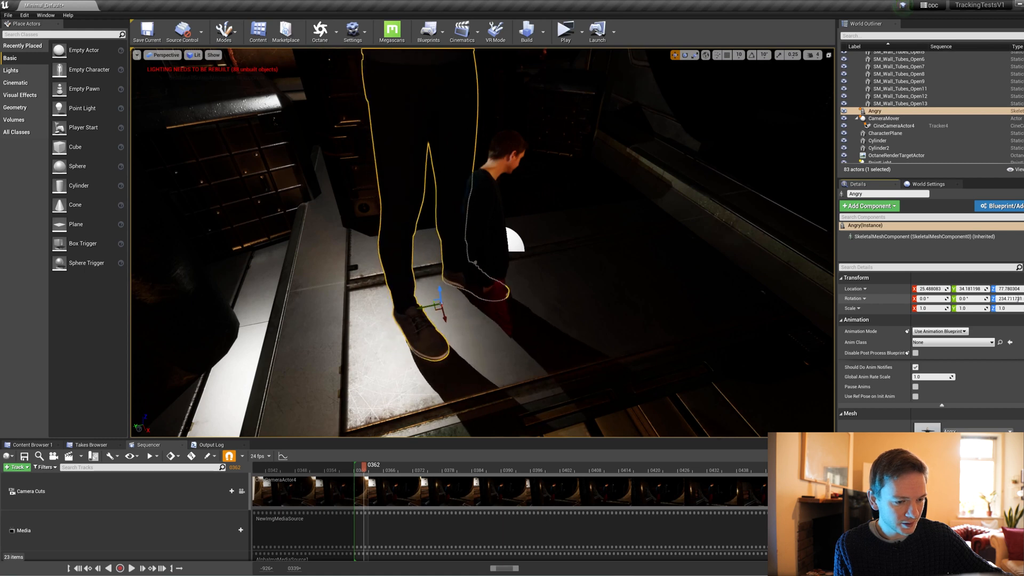
left_click(241, 490)
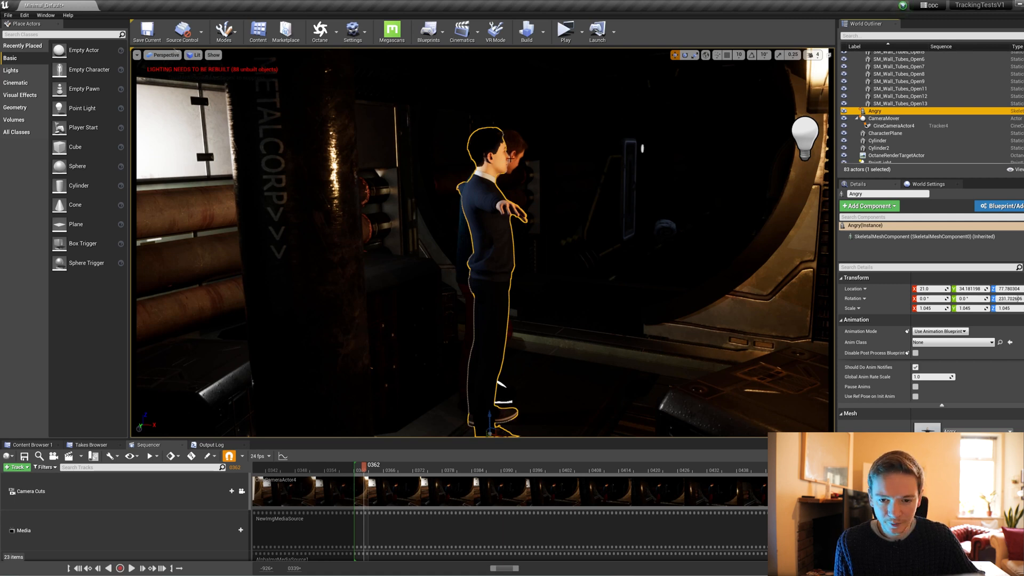
Step: Drag PointLight2 slightly higher toward the doorway beside the character
left_click(882, 110)
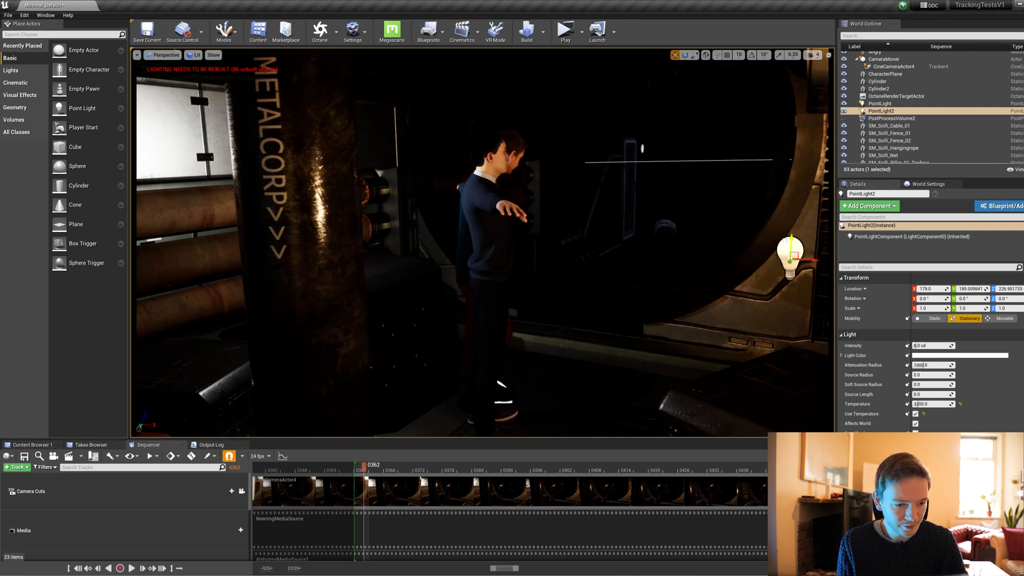
left_click_drag(790, 251, 790, 225)
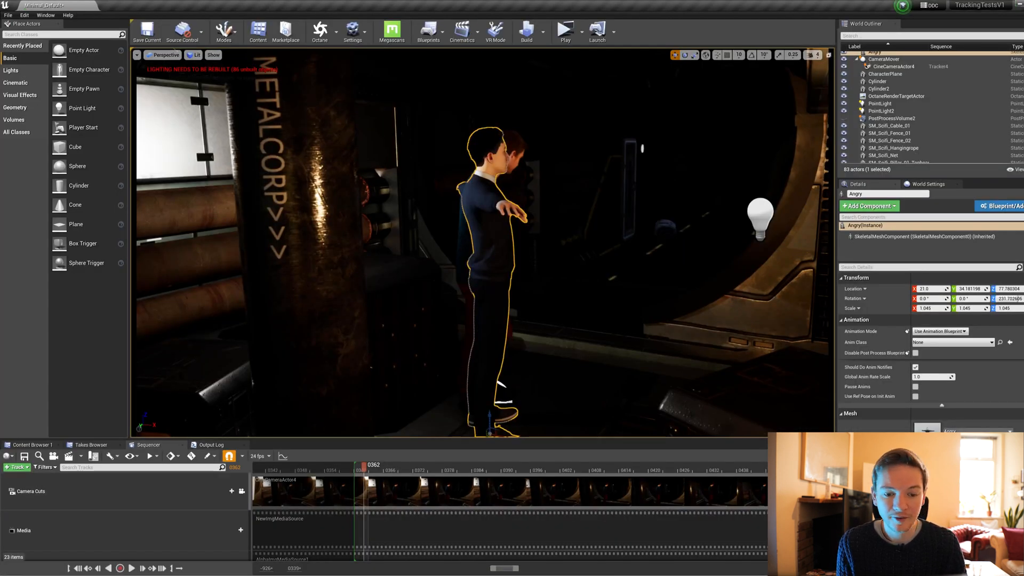
left_click(881, 111)
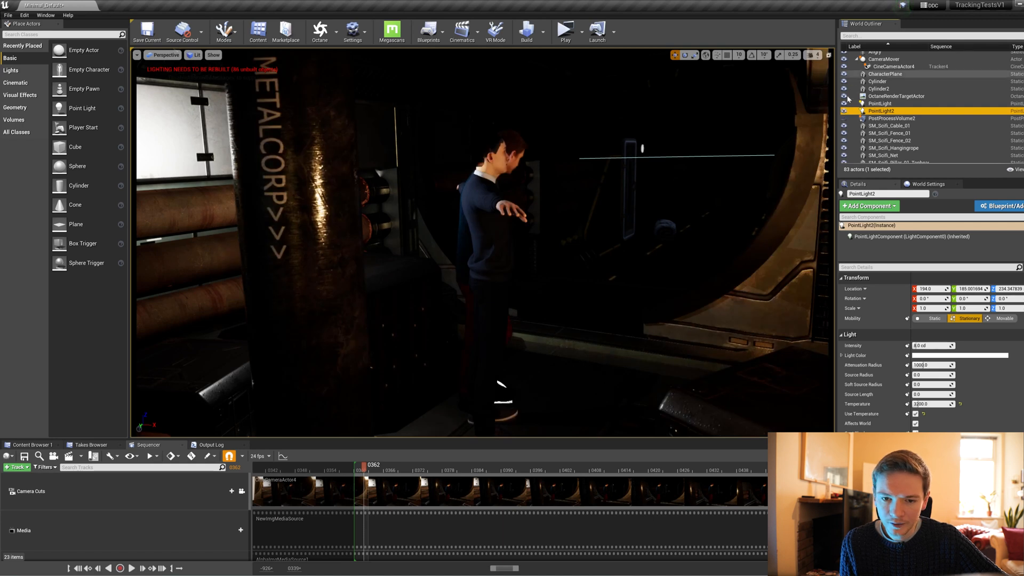
Step: Move PointLight2 to a new location near the character via its Details panel
left_click(875, 52)
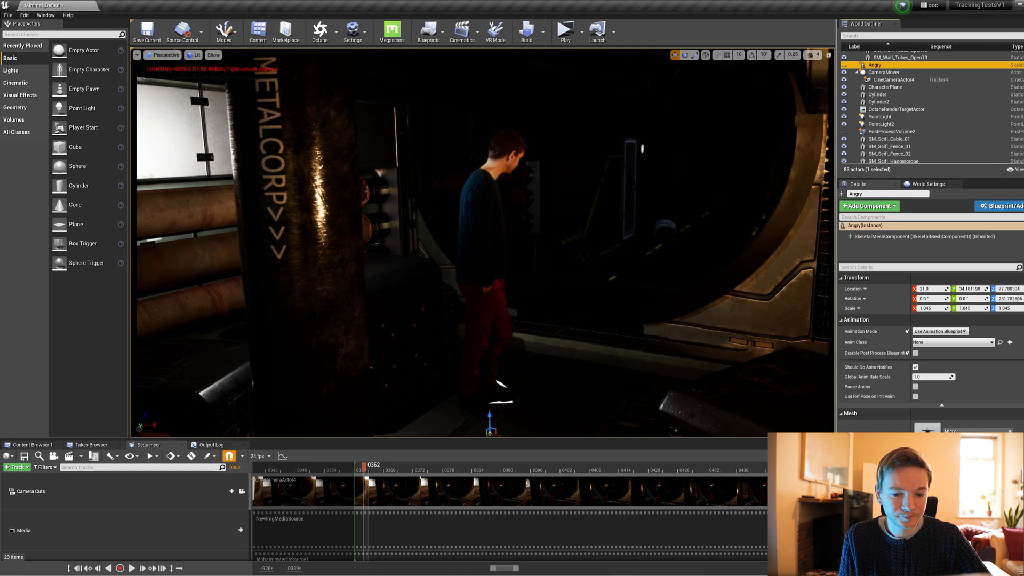
Step: Route the footage Texture Sample through a Multiply node with a Constant of 1 into the output
left_click(885, 87)
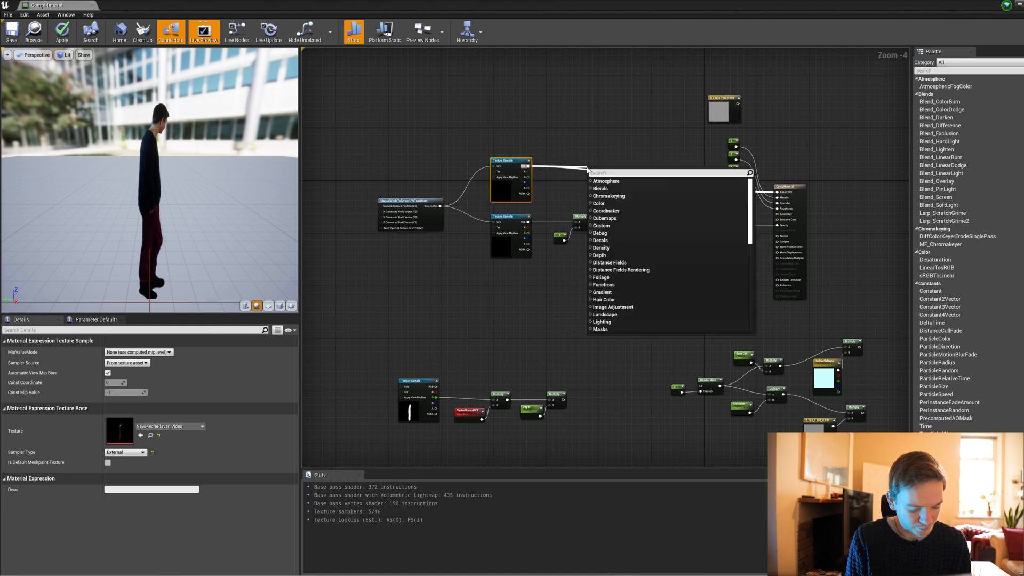
type("mult")
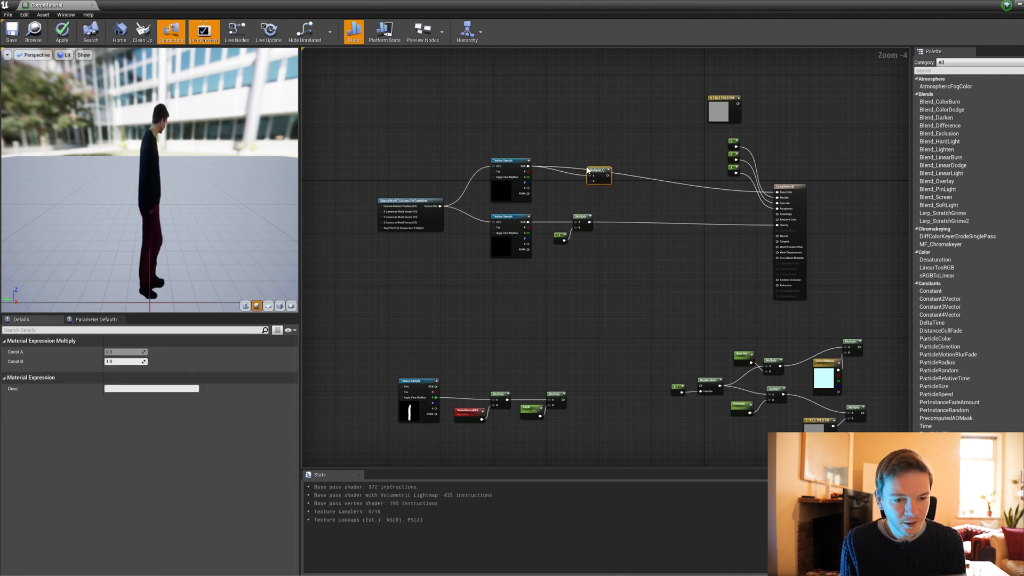
left_click_drag(609, 169, 779, 191)
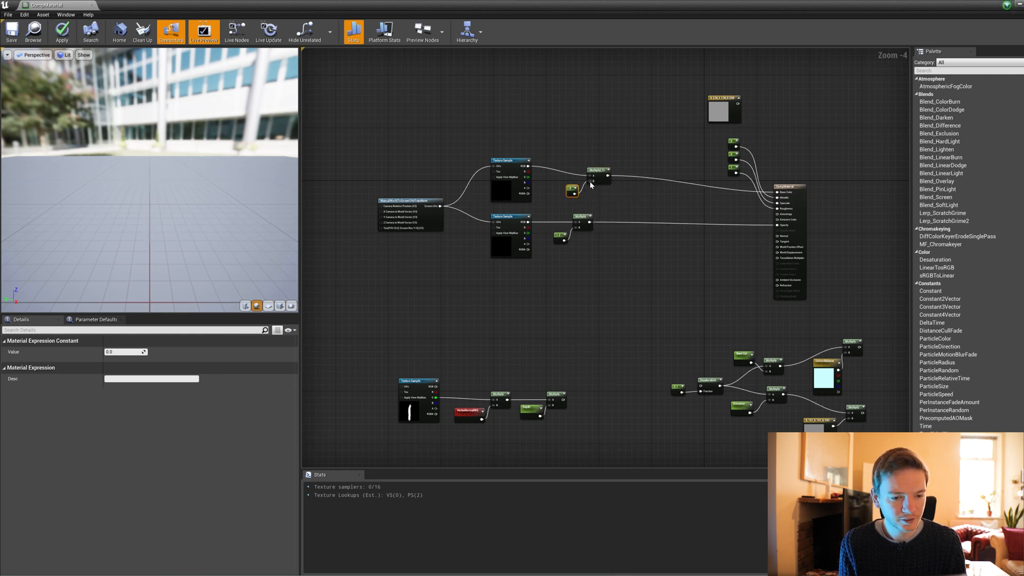
left_click(125, 351)
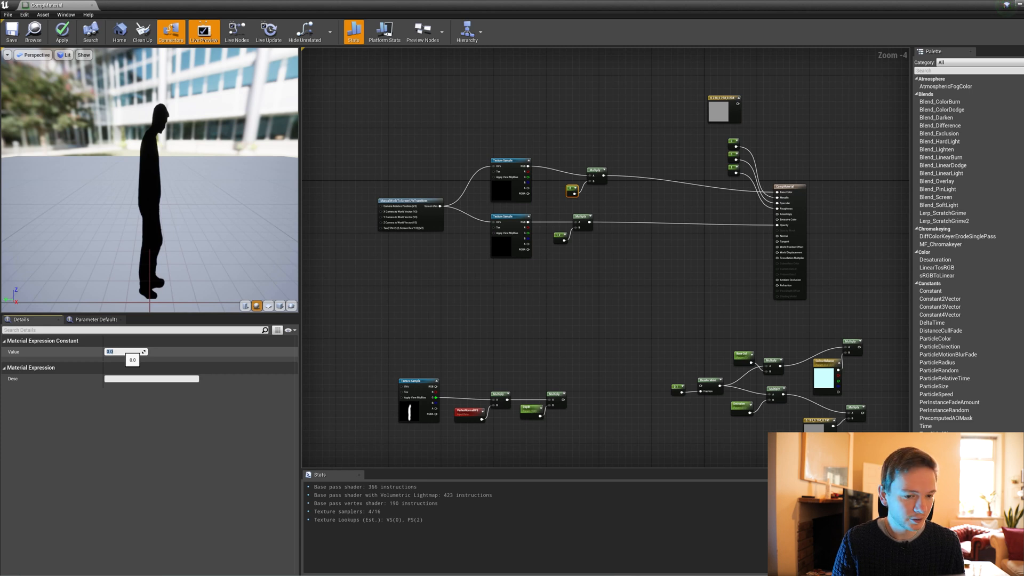
type("1")
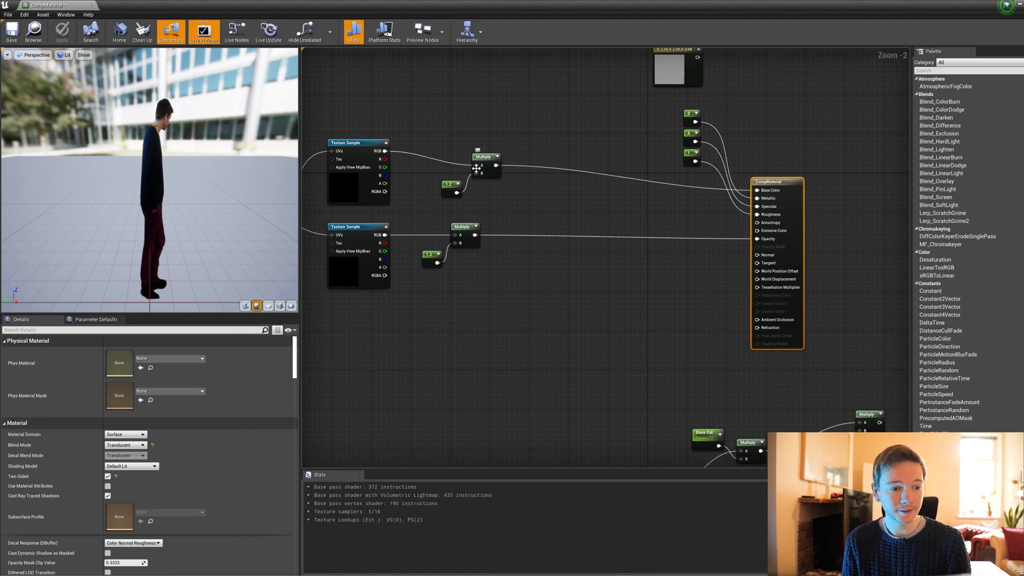
mouse_move(479, 157)
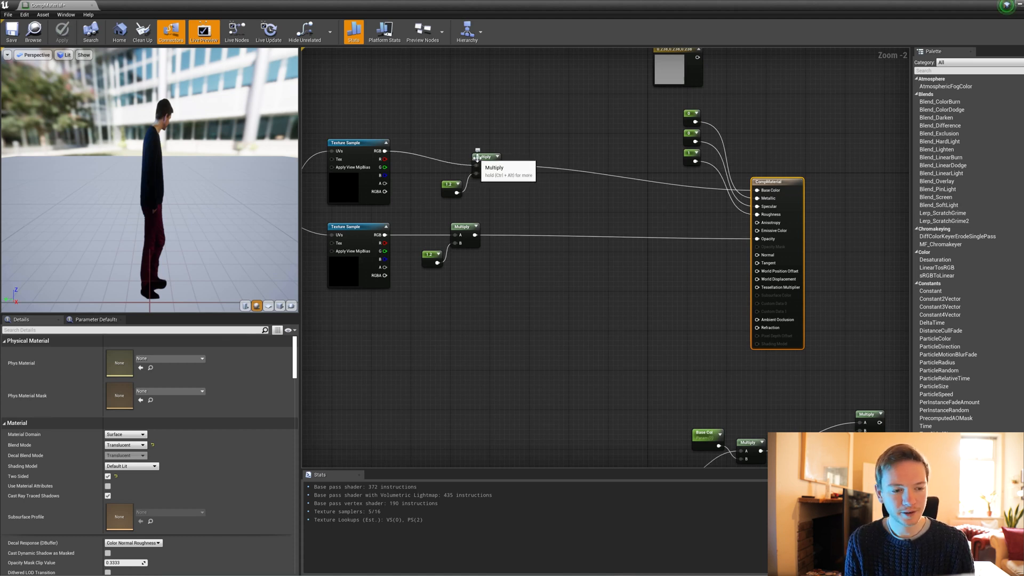
mouse_move(483, 183)
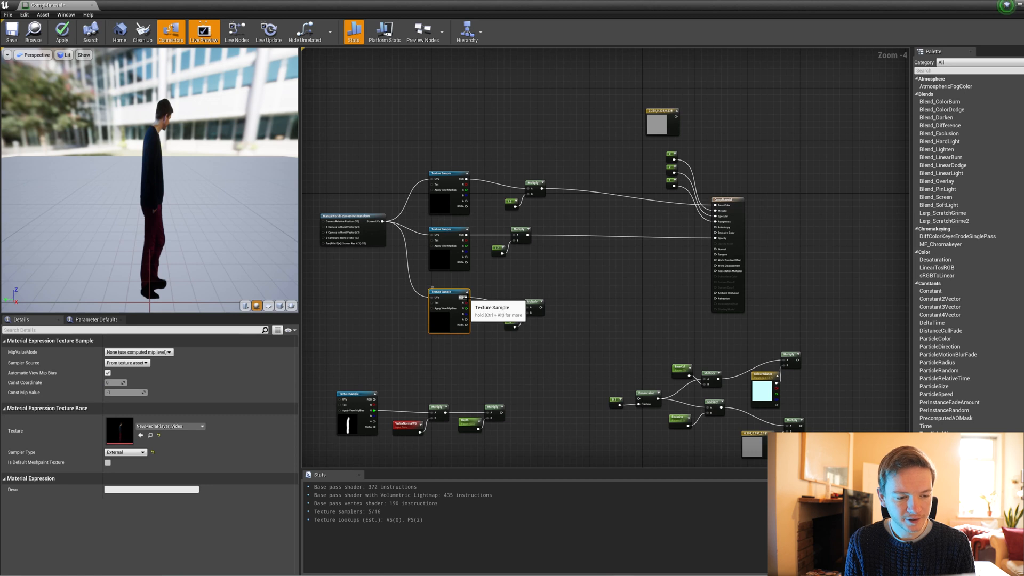
mouse_move(535, 302)
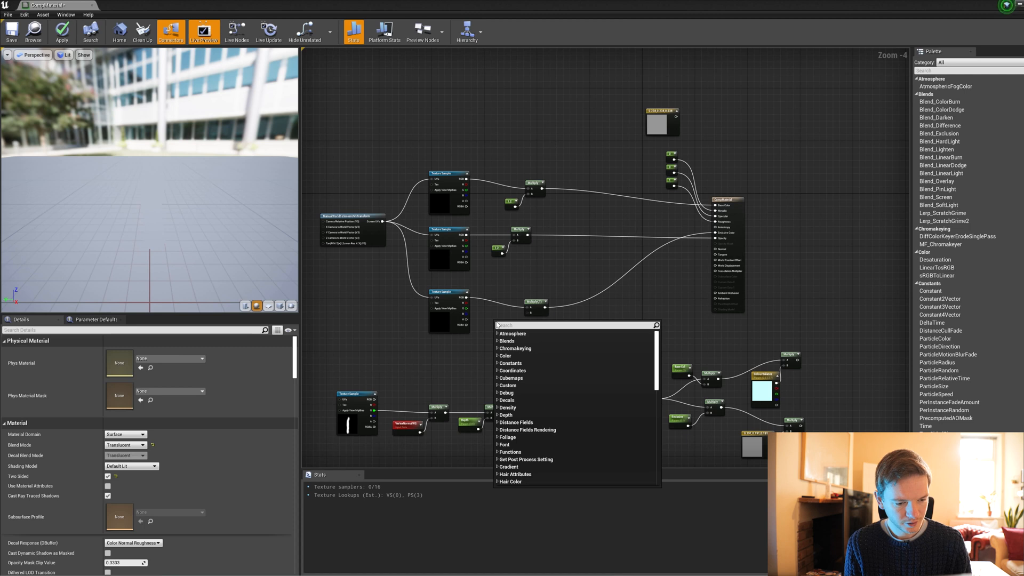
Step: Search 'con' in the graph and add a Constant3Vector node
type("con")
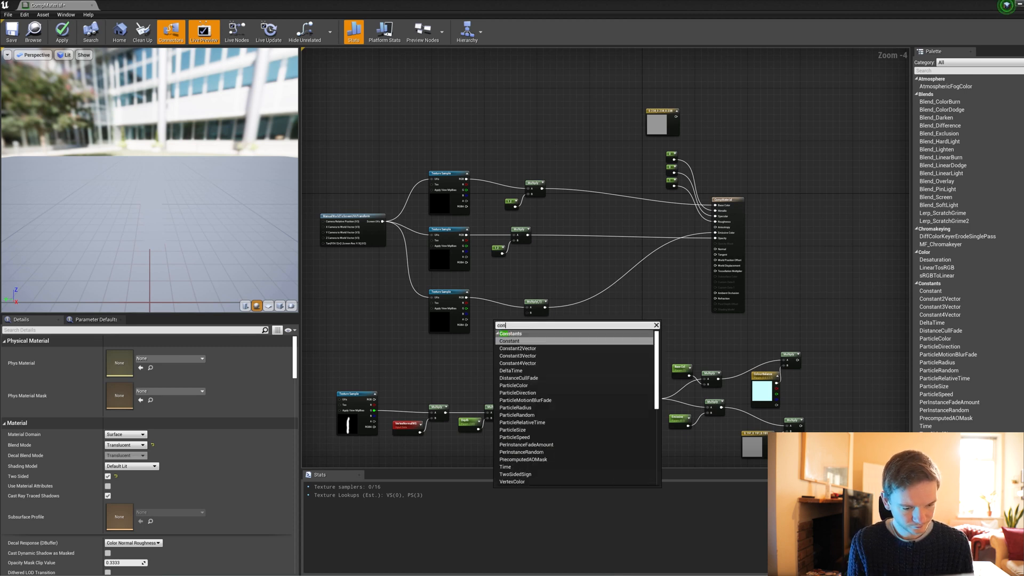
left_click(517, 355)
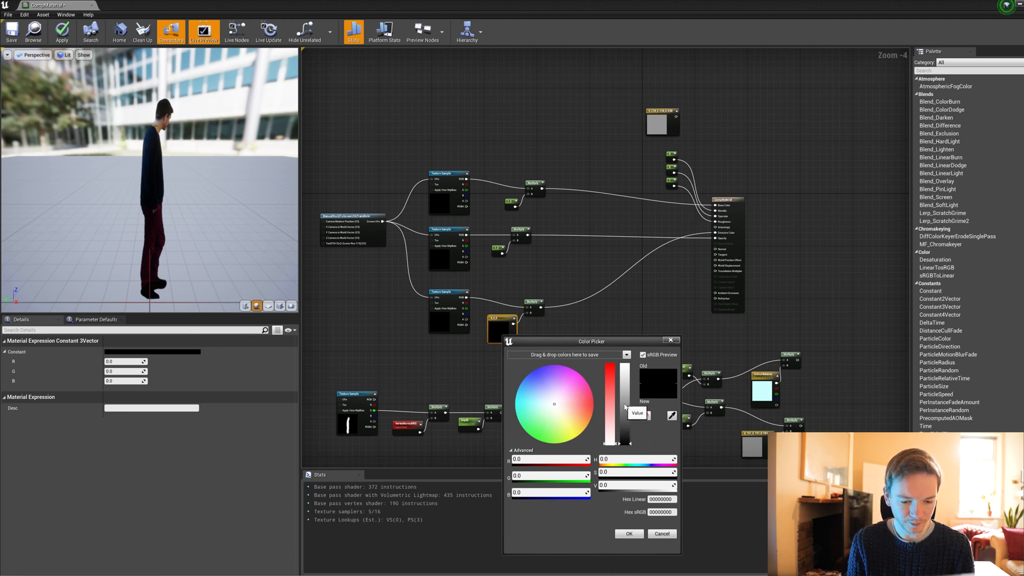
Step: Raise the Constant3Vector's value slider so R, G and B read about 0.526
left_click(628, 533)
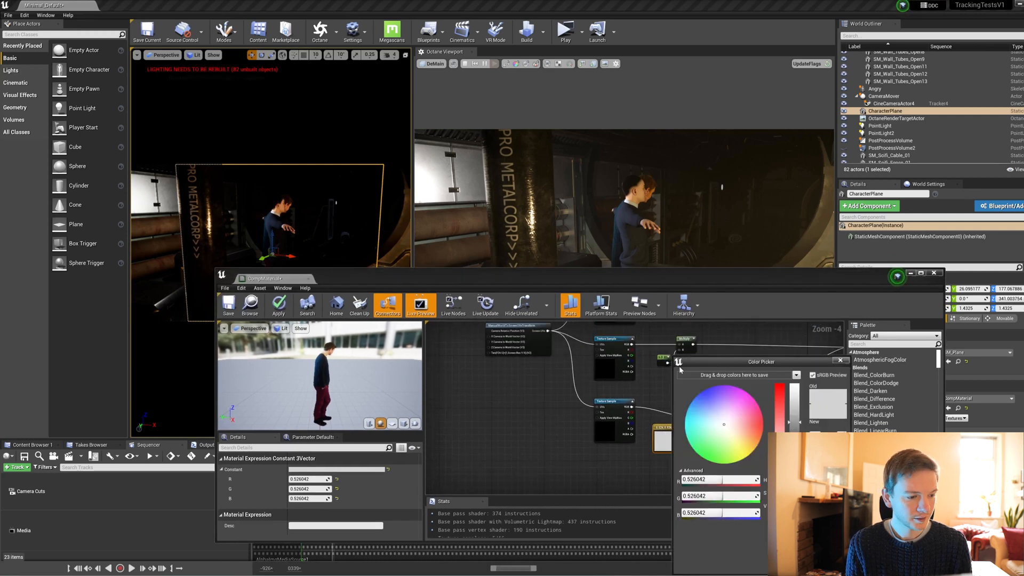
Step: Confirm the mid-grey colour in the Color Picker and apply the material
left_click(277, 302)
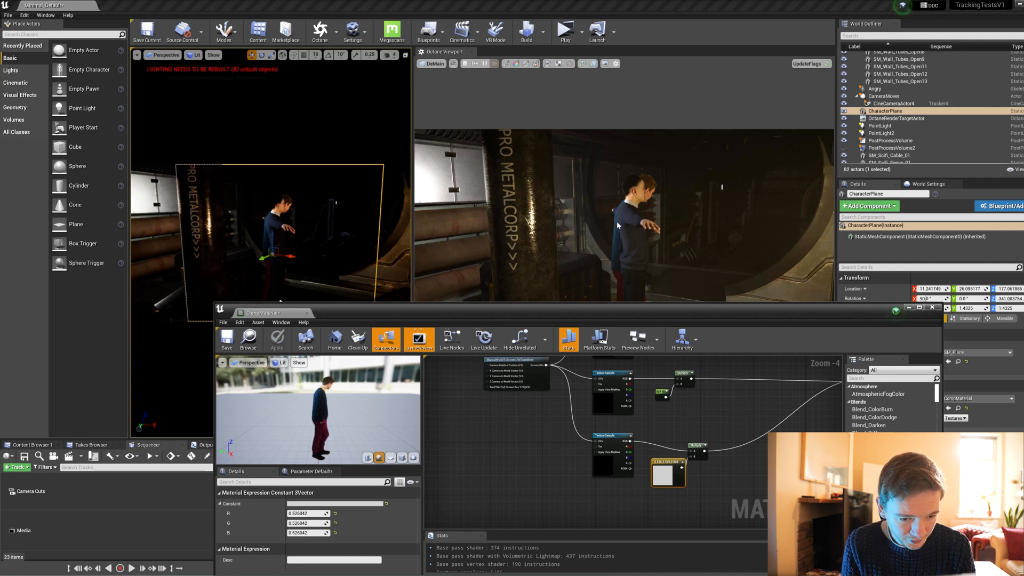
mouse_move(667, 290)
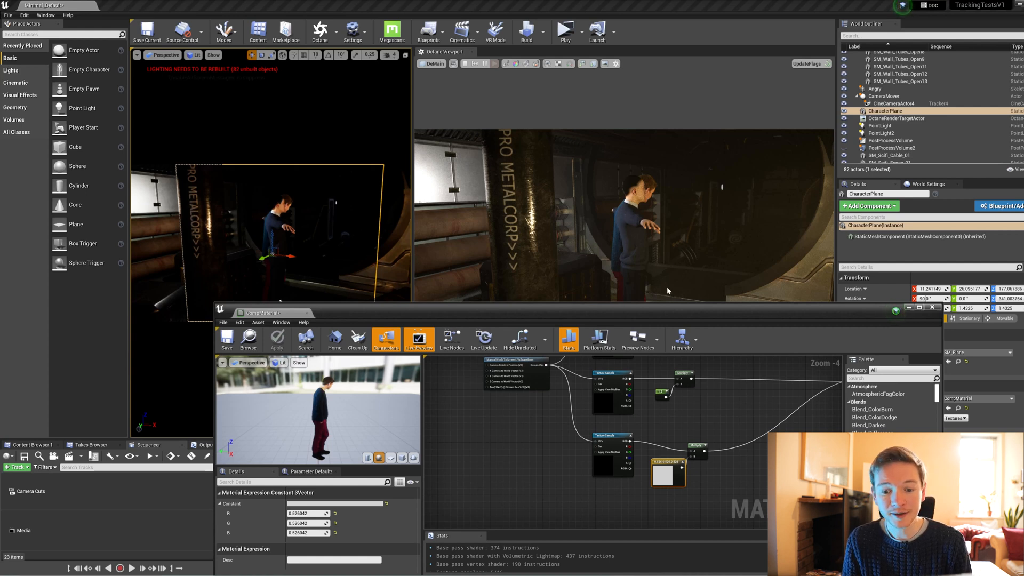